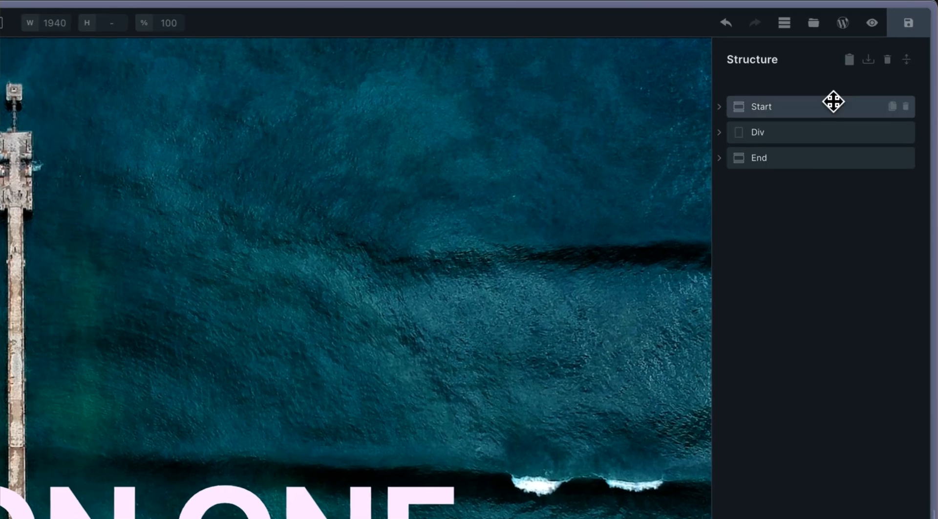
mouse_move(803, 137)
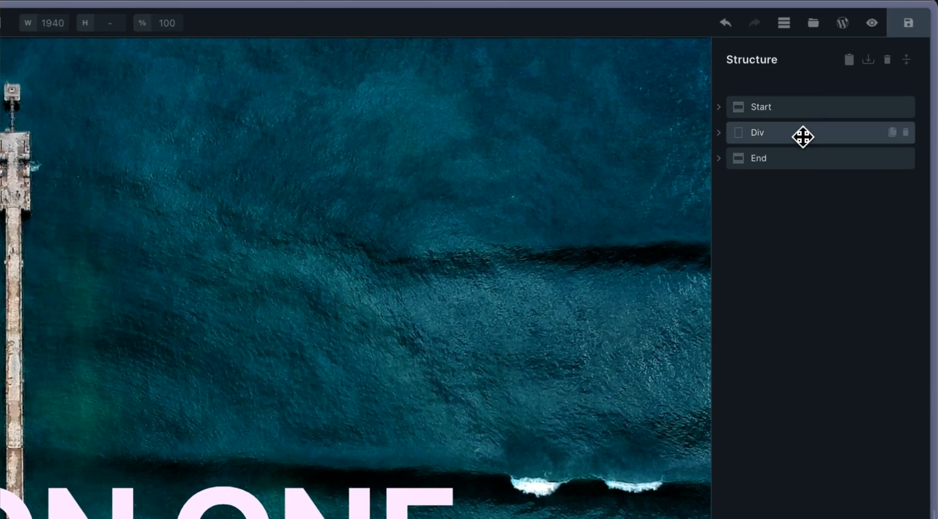
mouse_move(784, 158)
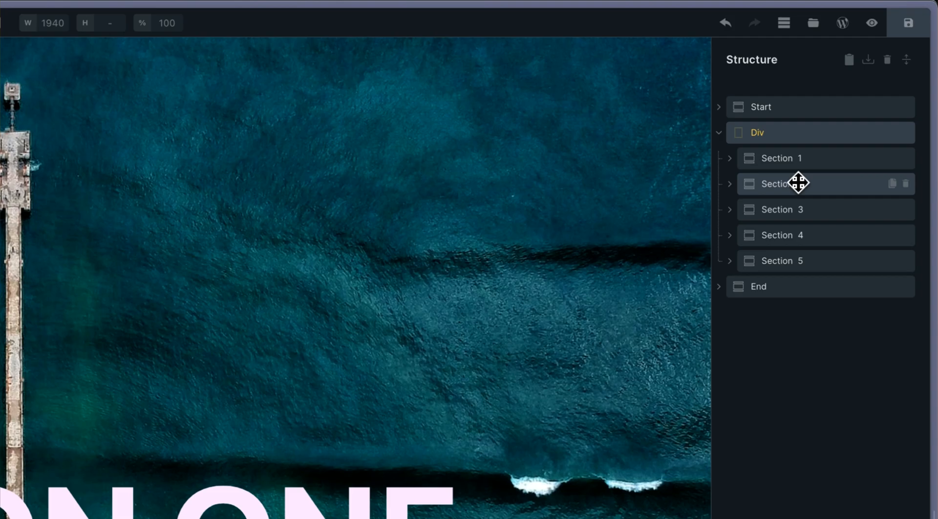
mouse_move(762, 132)
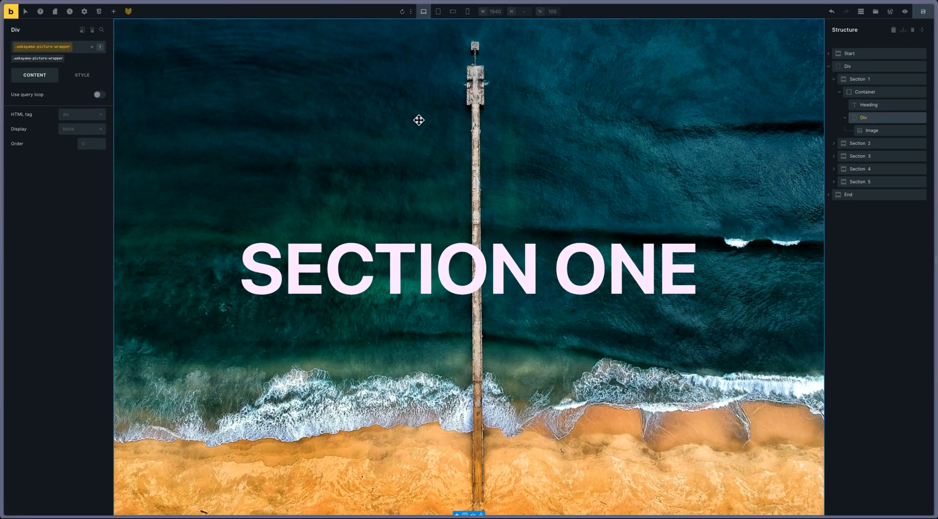
mouse_move(730, 110)
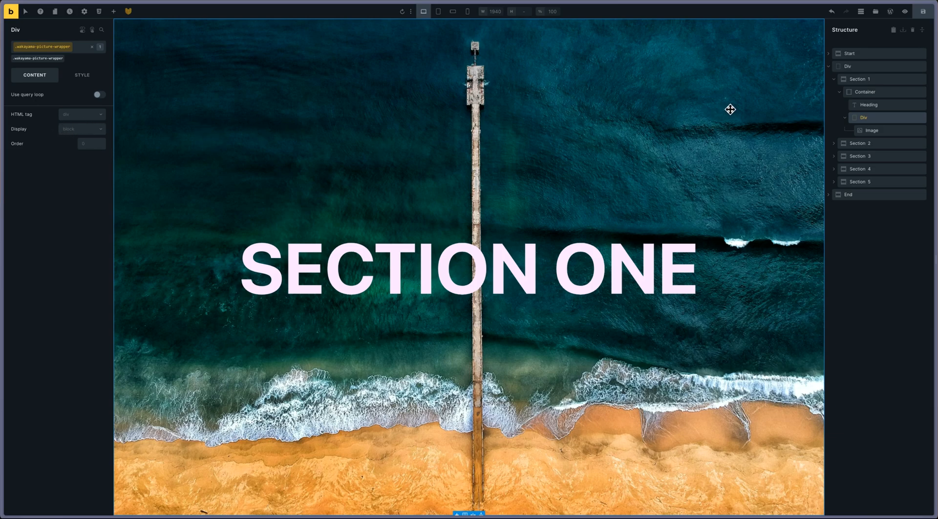
mouse_move(868, 104)
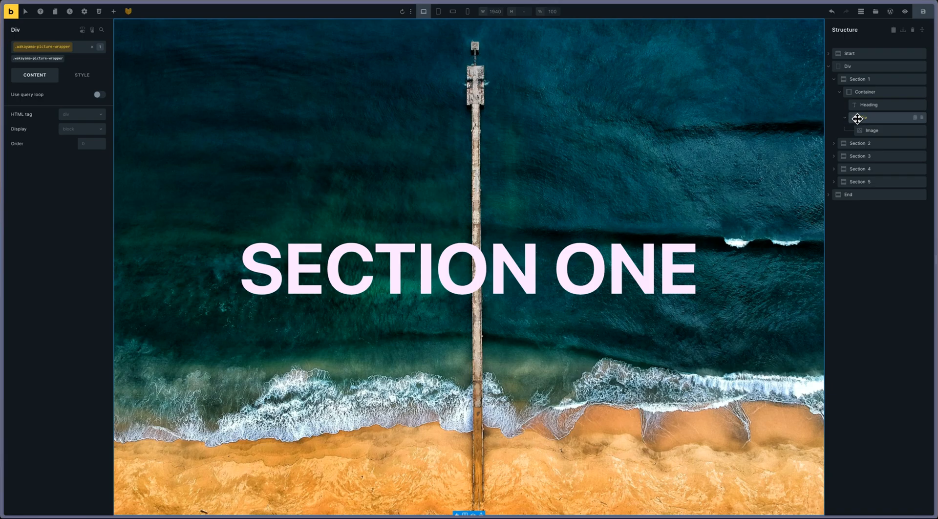
Step: Show the element's Style tab and scroll through its Typography settings
left_click(82, 74)
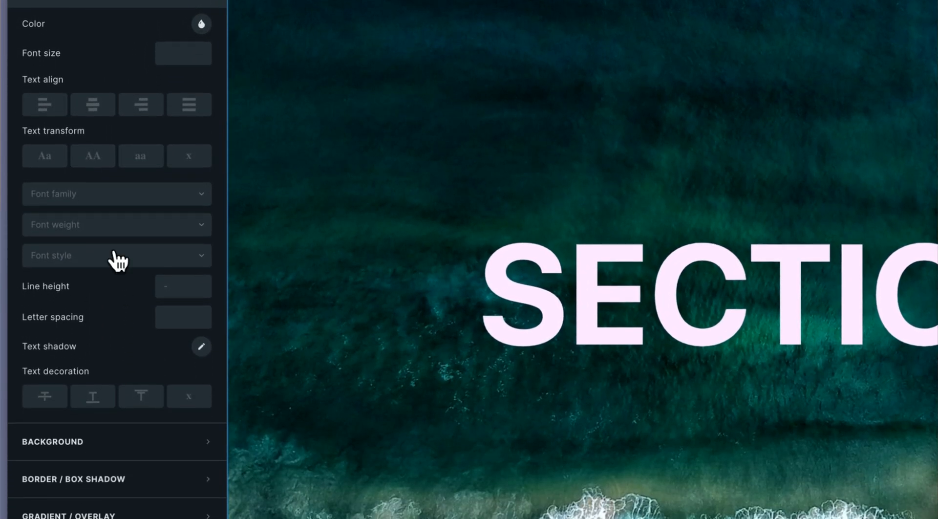
scroll("down", 3)
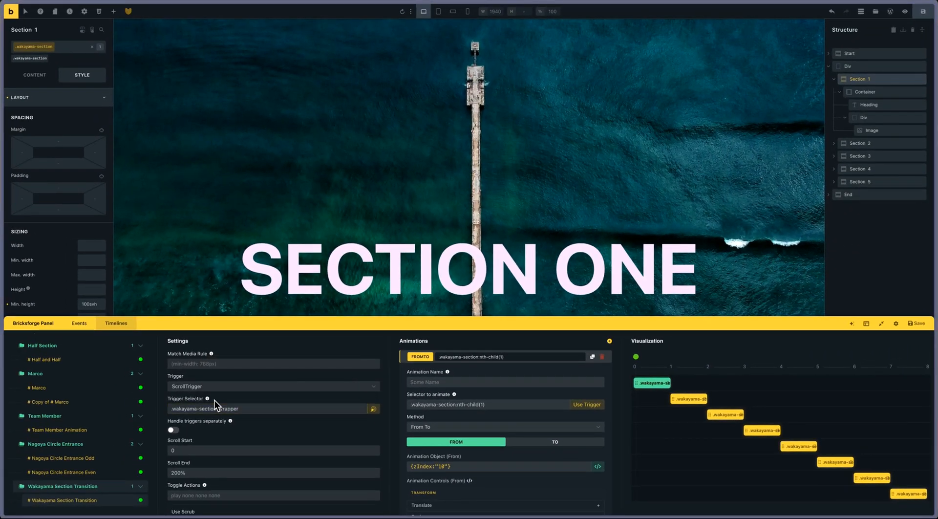
mouse_move(230, 420)
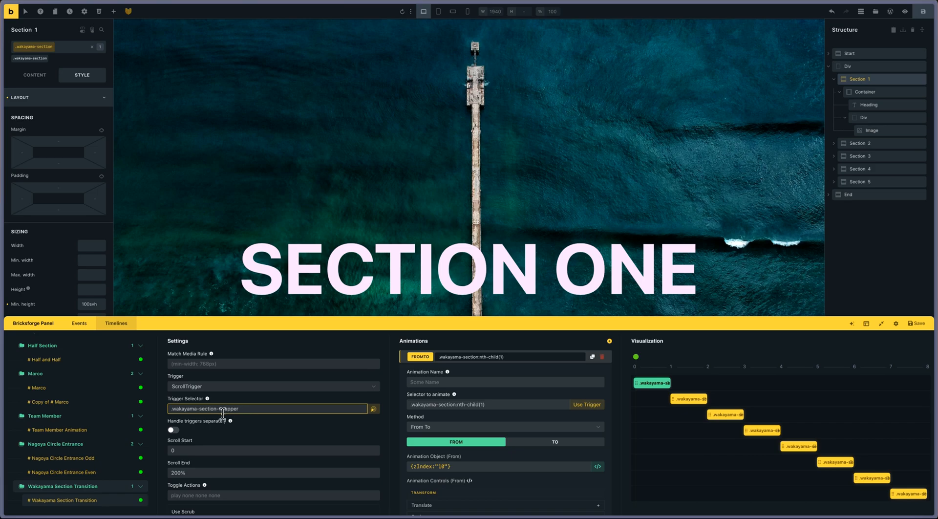
Step: Review Wakayama Section Transition's ScrollTrigger: section wrapper trigger, 200% end, scrub, pin
scroll("down", 3)
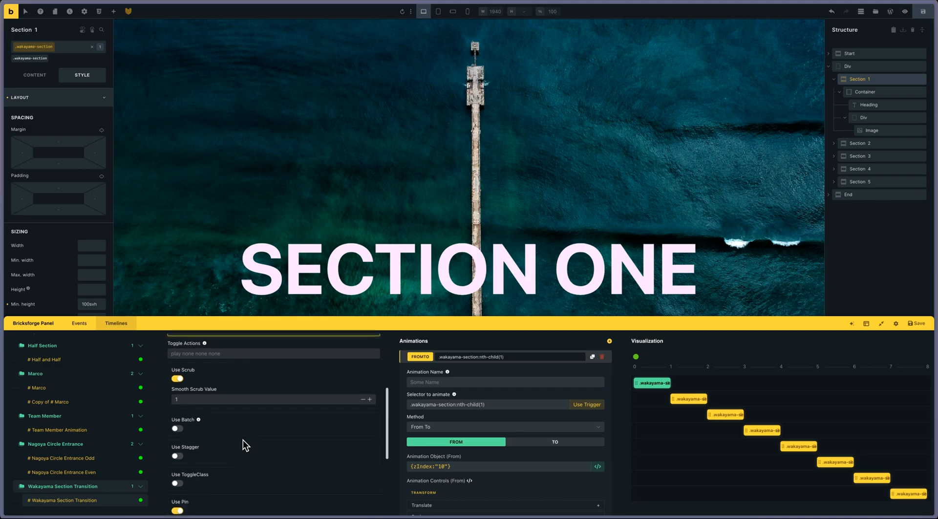
scroll("down", 3)
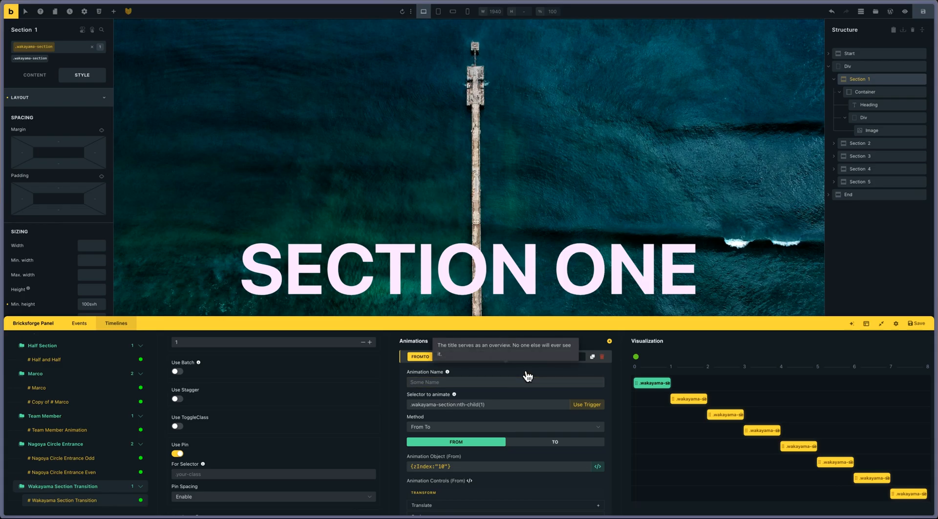
mouse_move(507, 374)
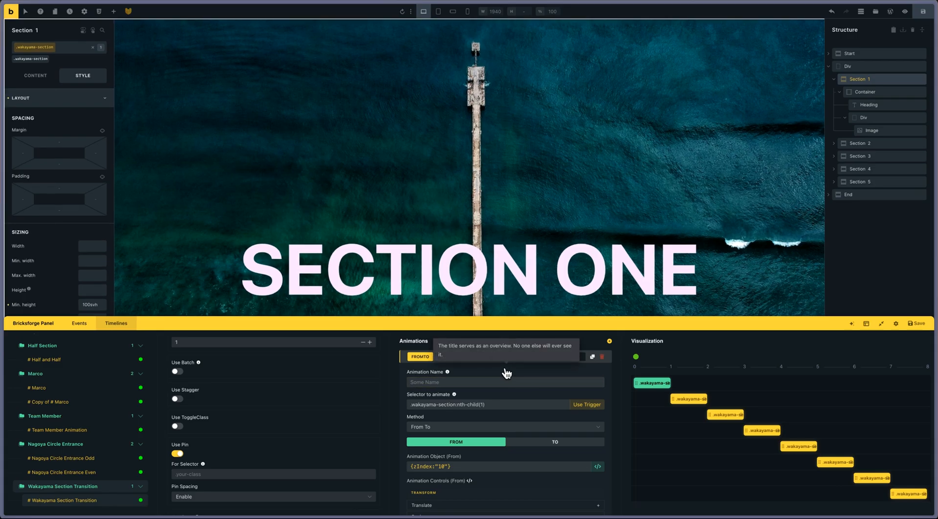
left_click(584, 356)
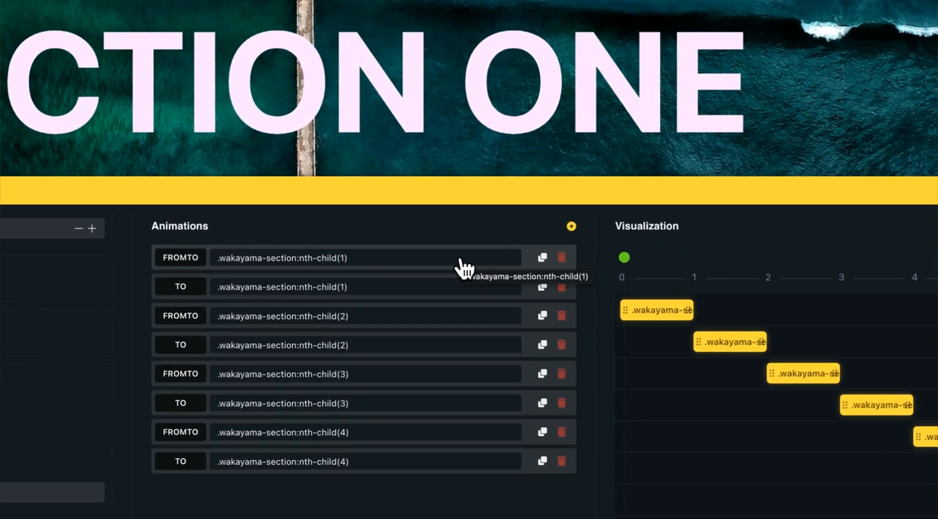
mouse_move(420, 282)
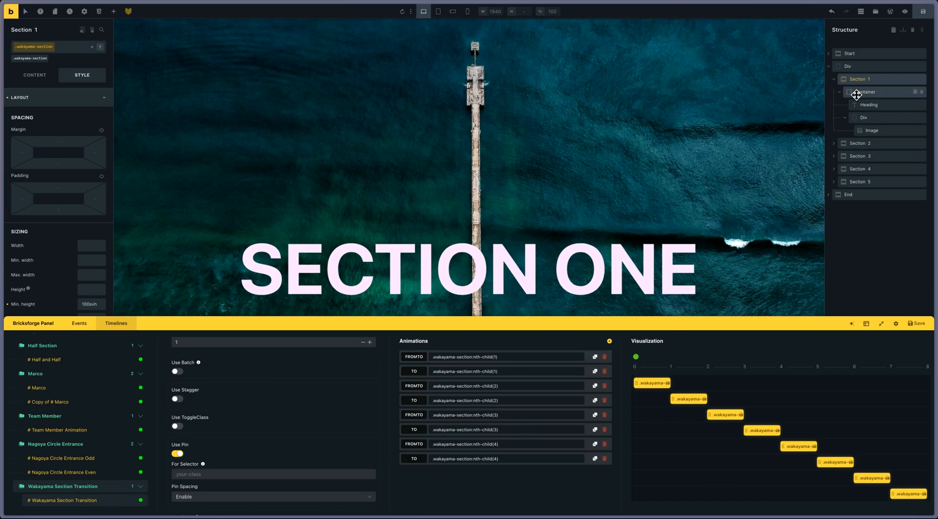
mouse_move(536, 424)
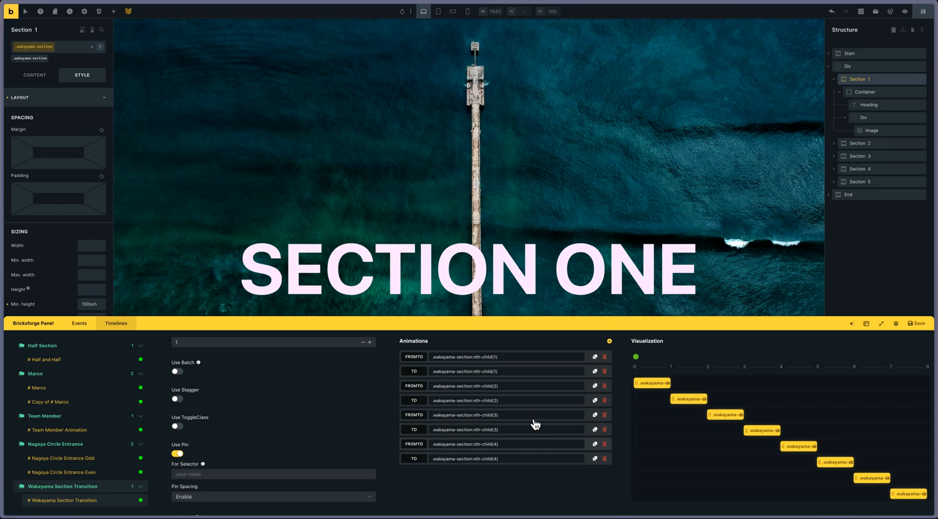
mouse_move(509, 461)
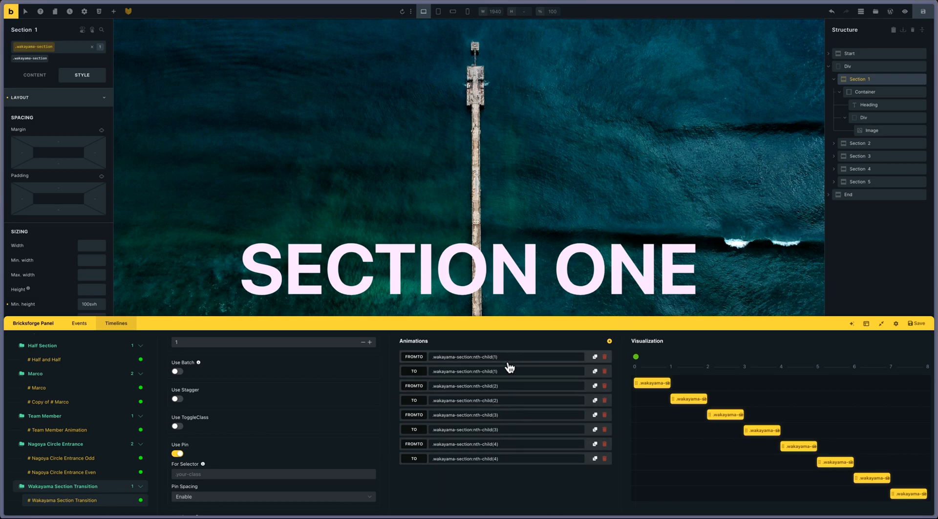
mouse_move(508, 441)
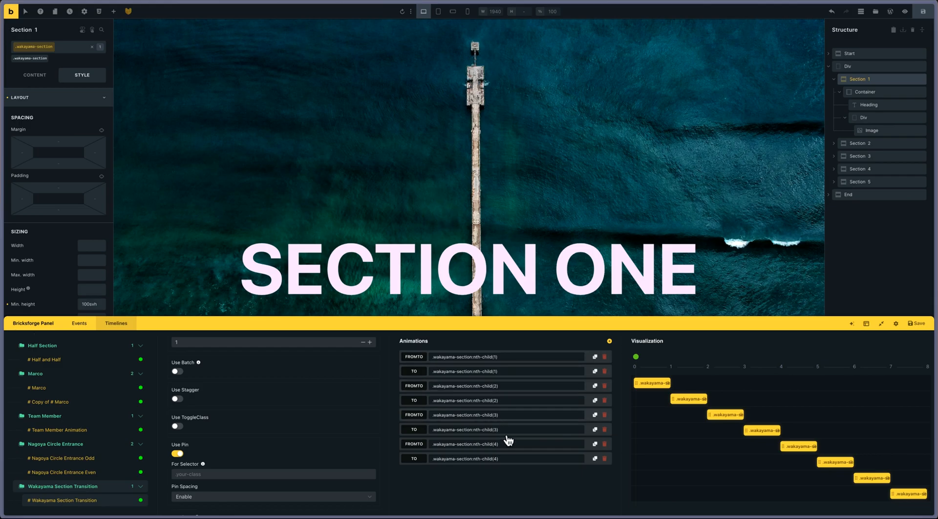
mouse_move(518, 477)
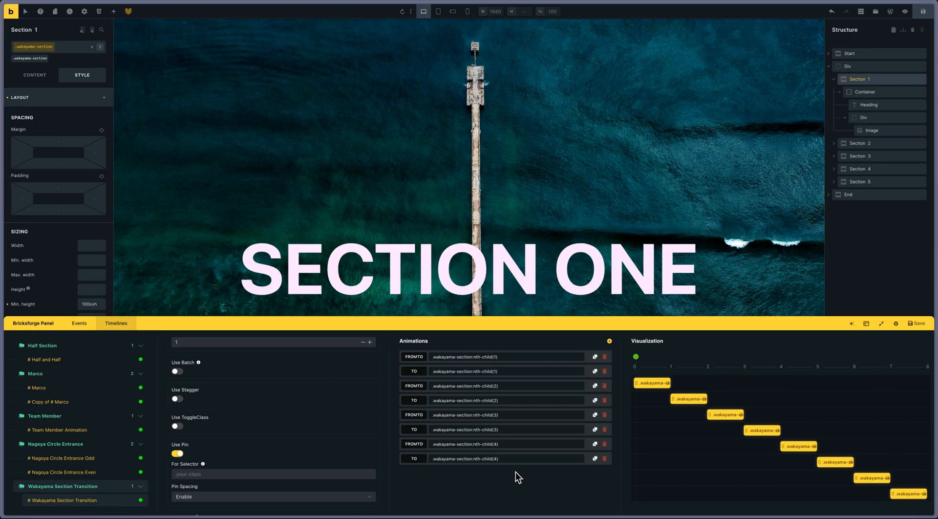
mouse_move(518, 346)
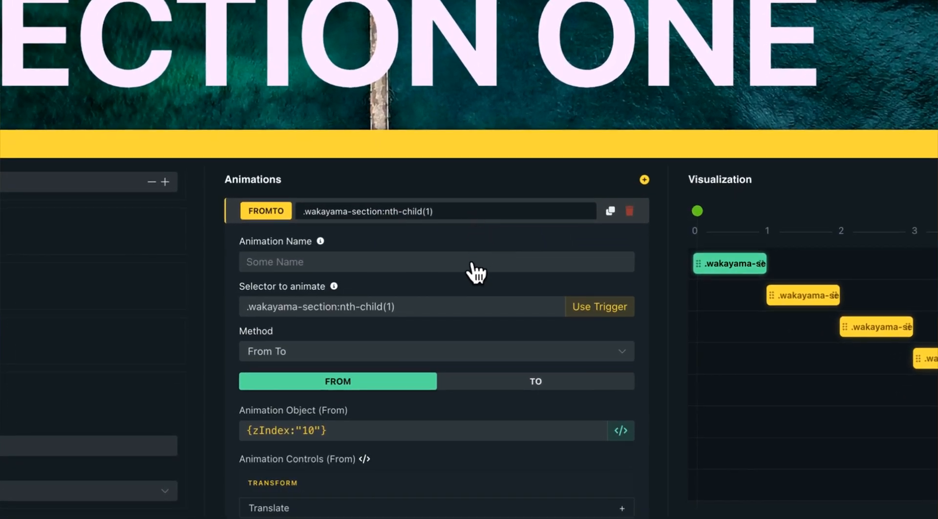
Step: Show the first FromTo animation's TO values: 100px border radius and scale All 0.95
left_click(401, 306)
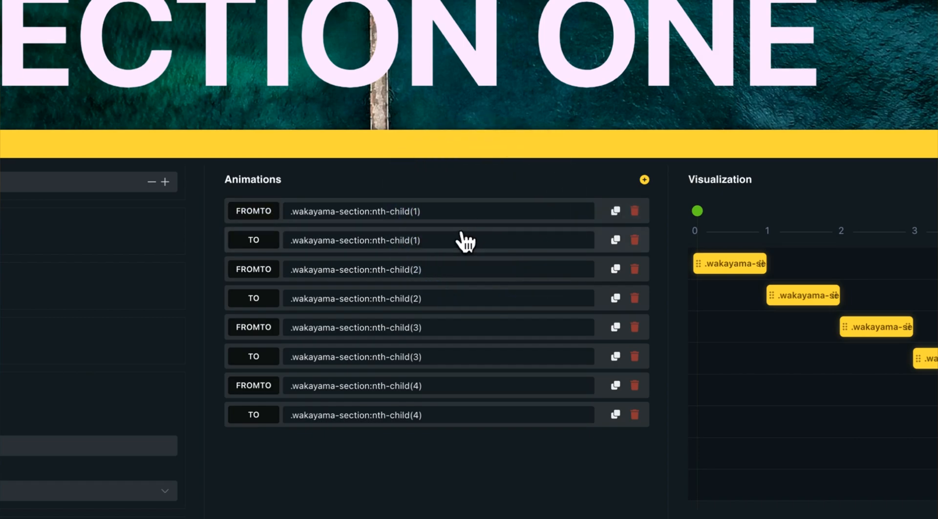
mouse_move(473, 247)
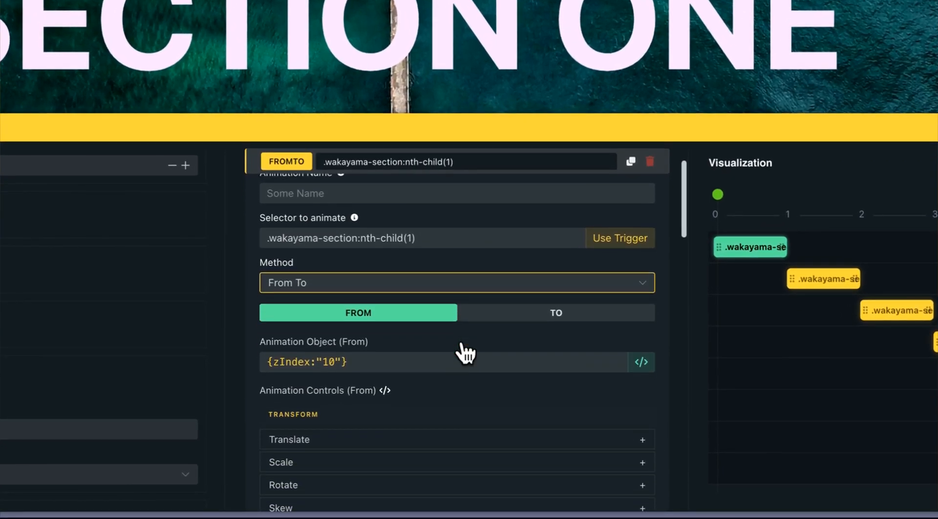
left_click(442, 333)
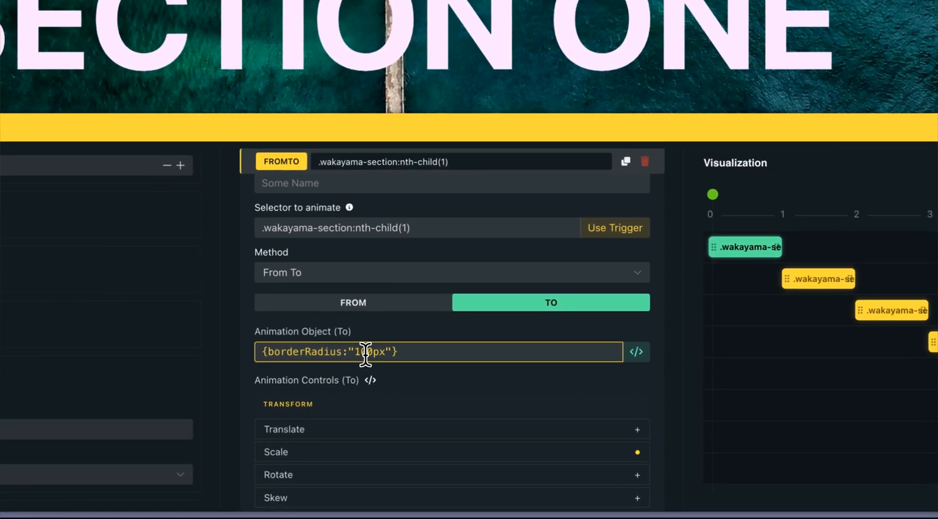
scroll("down", 3)
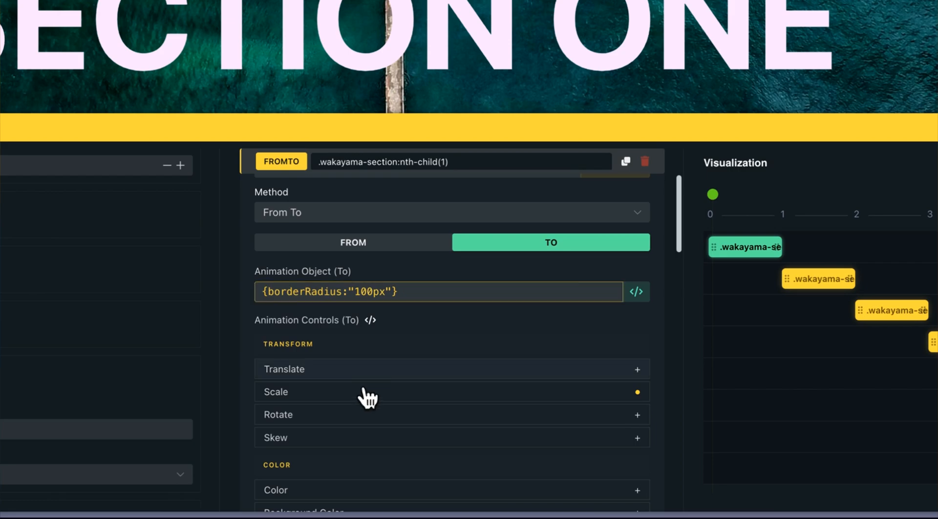
left_click(275, 391)
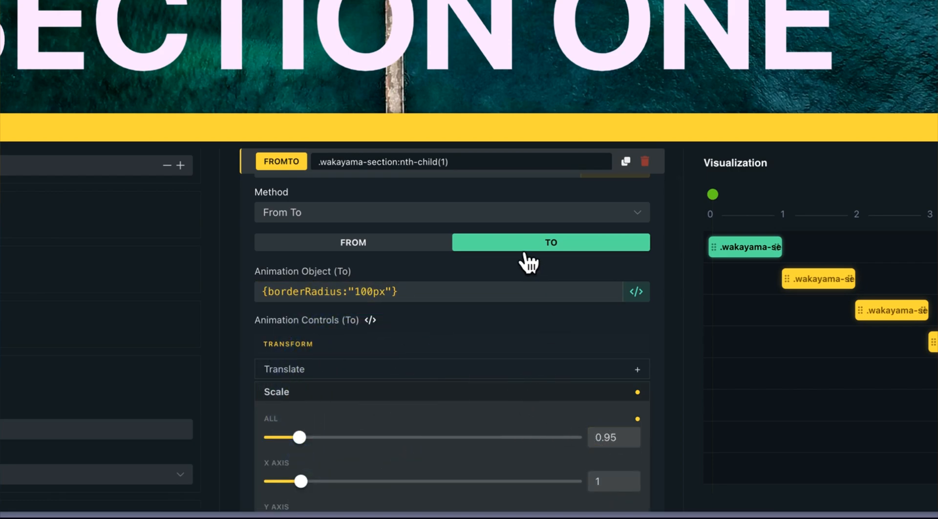
left_click(478, 338)
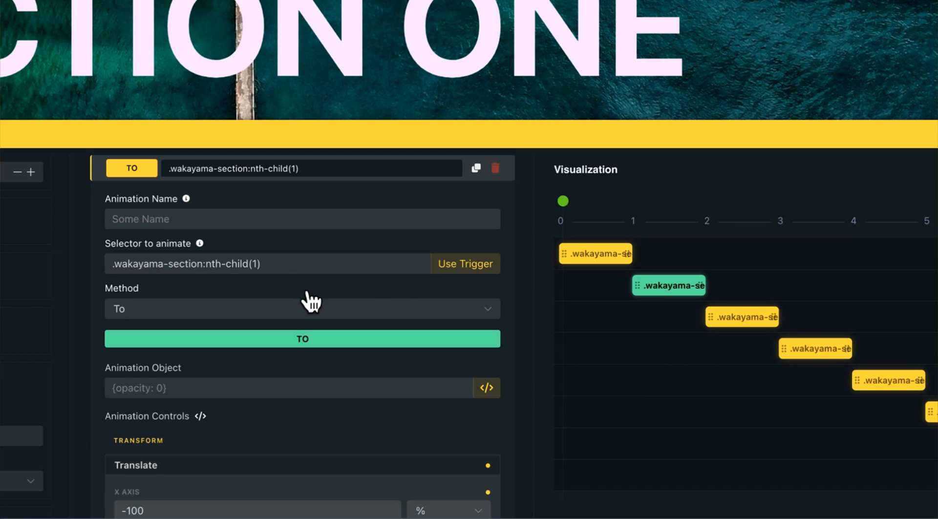
Step: Scroll to nth-child(1)'s To animation translating X -100%, and the eight-animation list
scroll("down", 3)
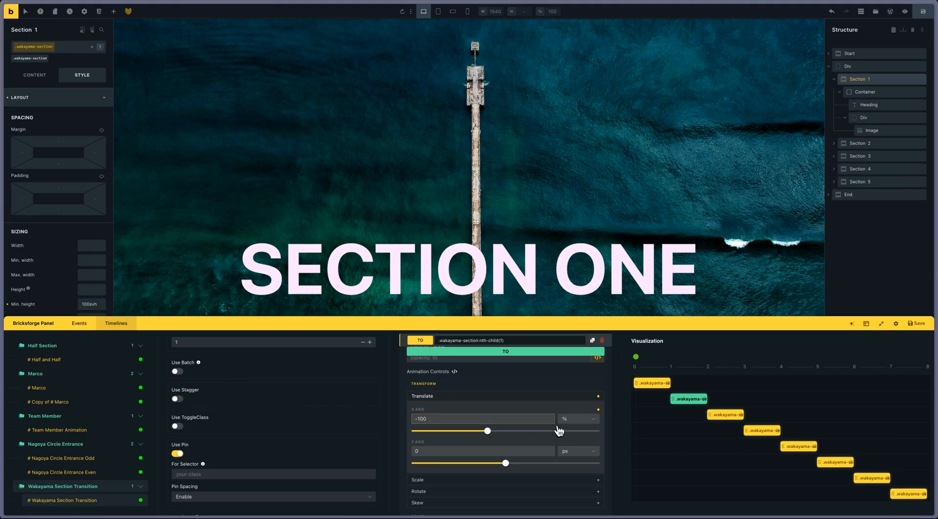
mouse_move(639, 393)
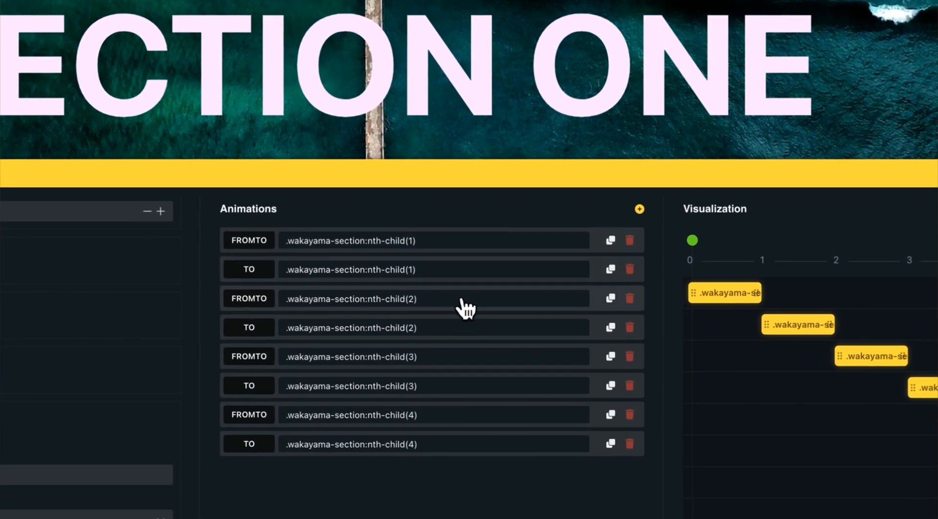
mouse_move(466, 321)
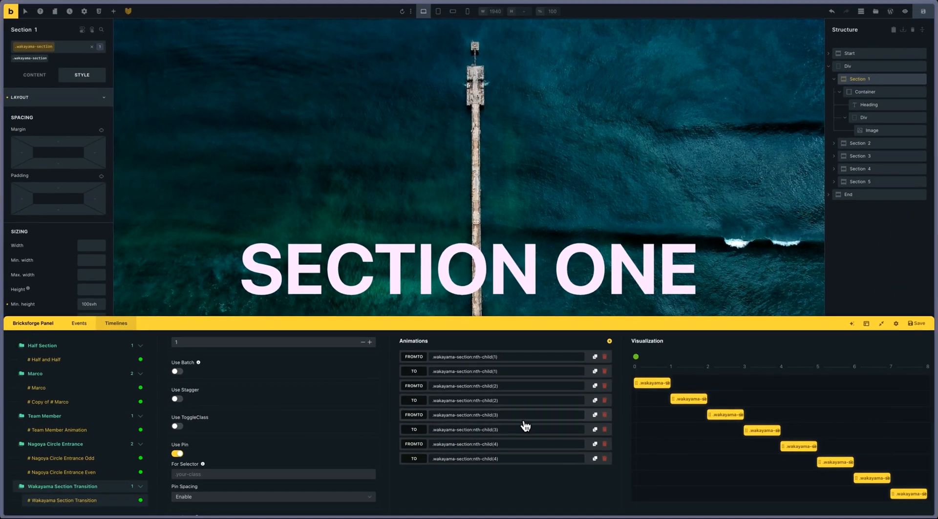
mouse_move(564, 431)
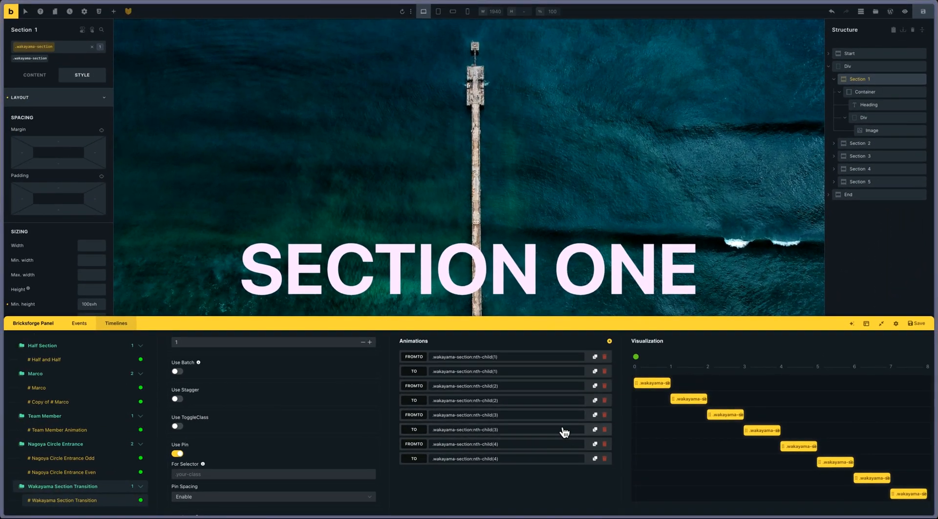
mouse_move(538, 428)
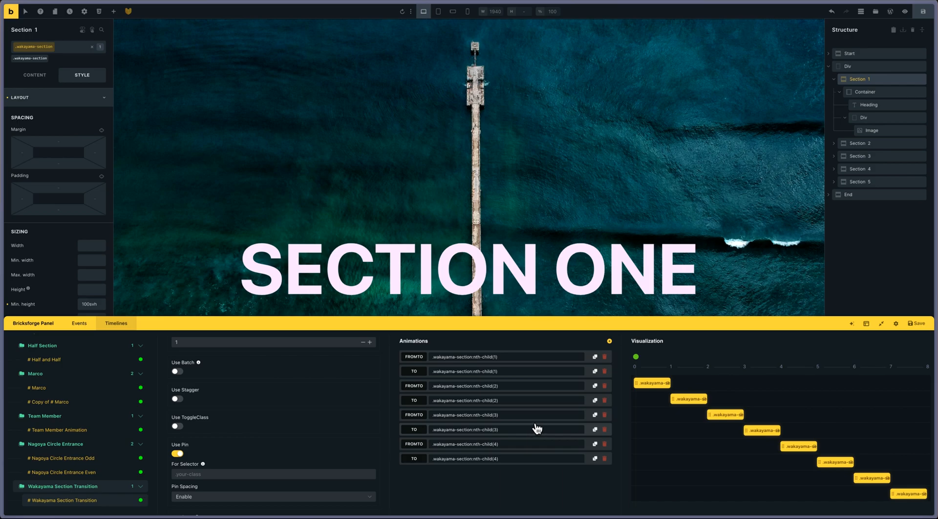
mouse_move(548, 428)
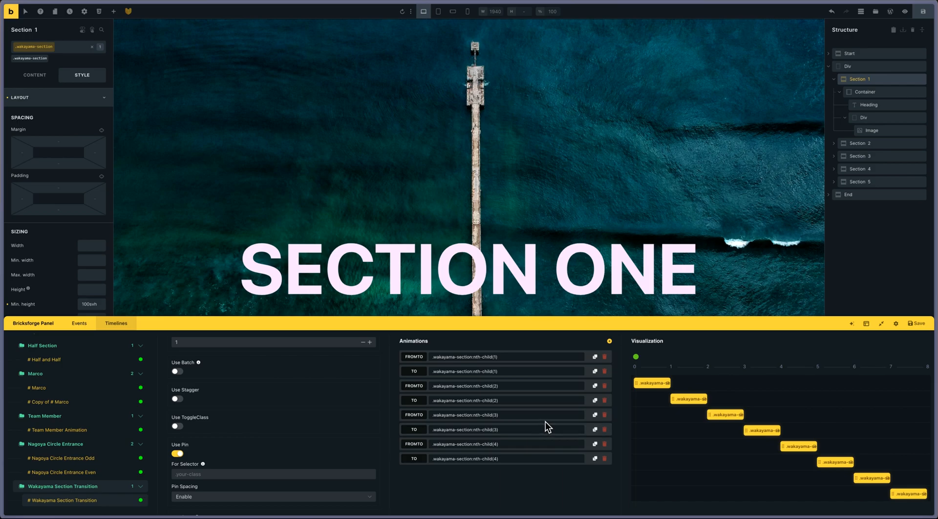